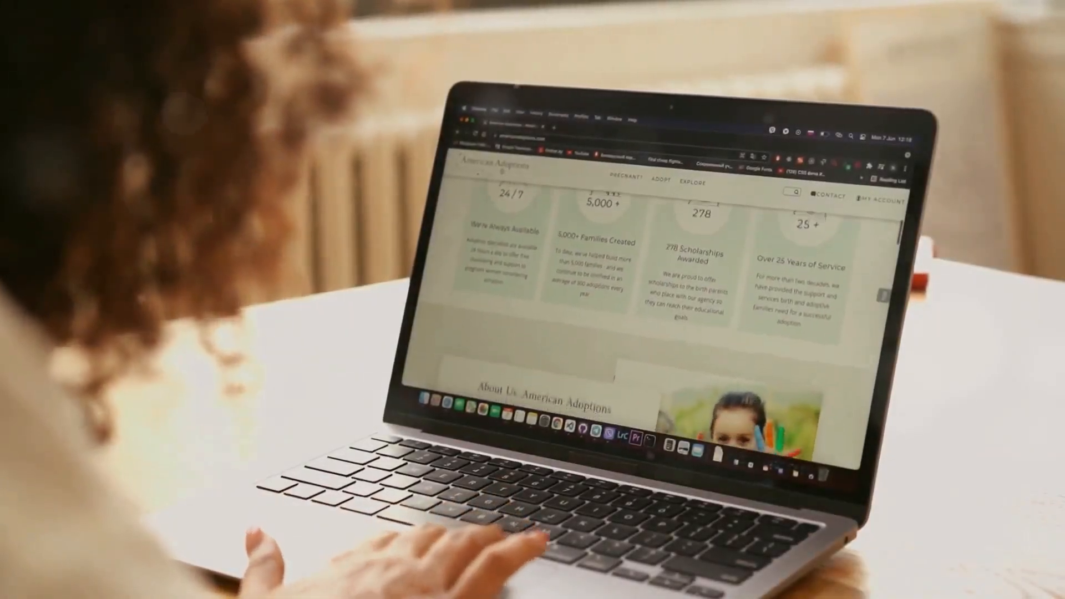
scroll("down", 3)
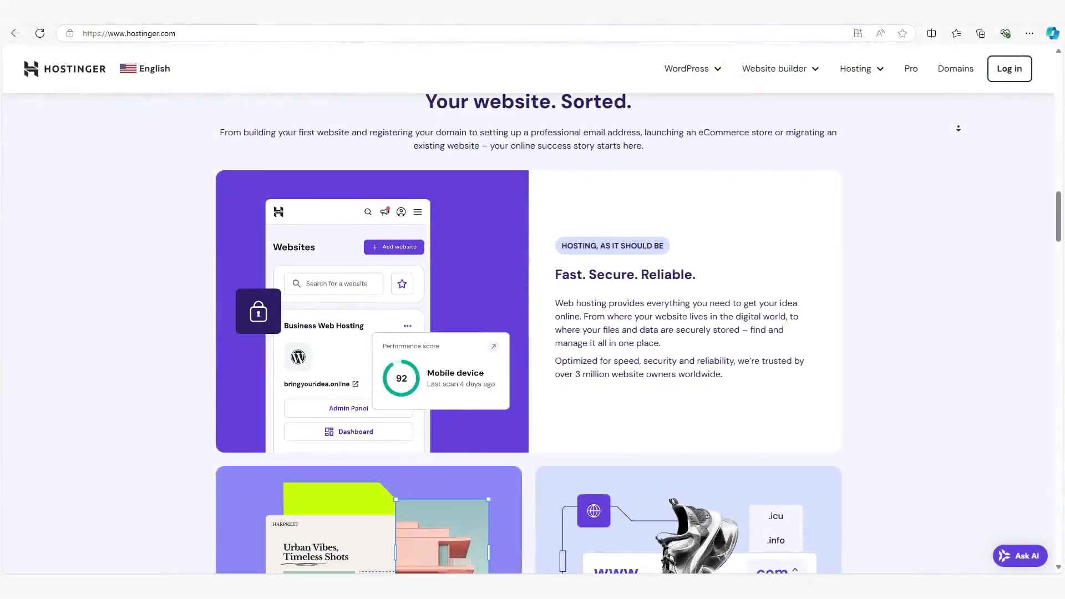
scroll("down", 3)
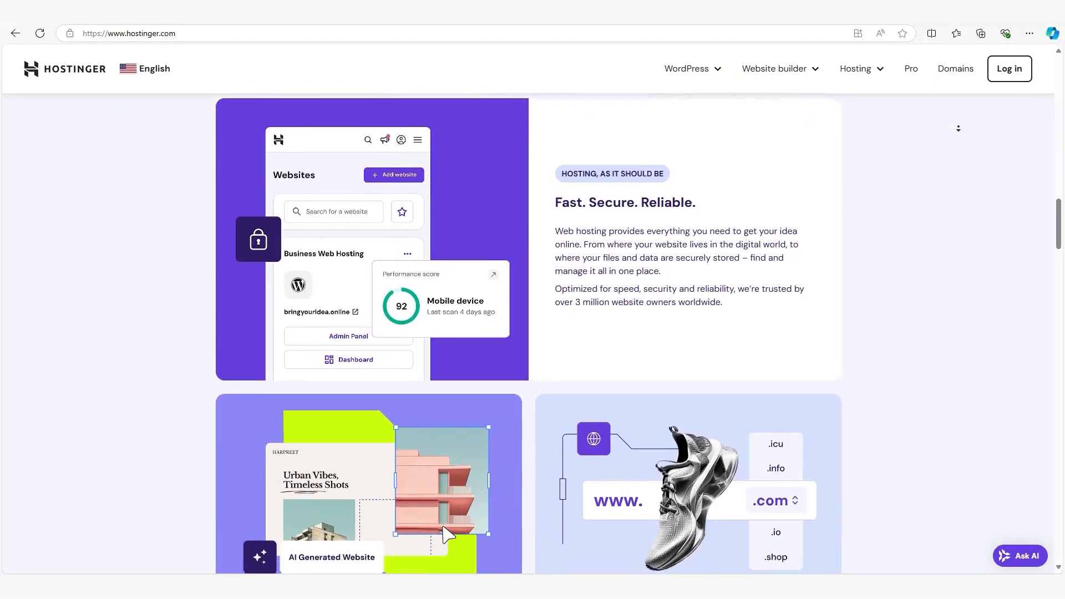